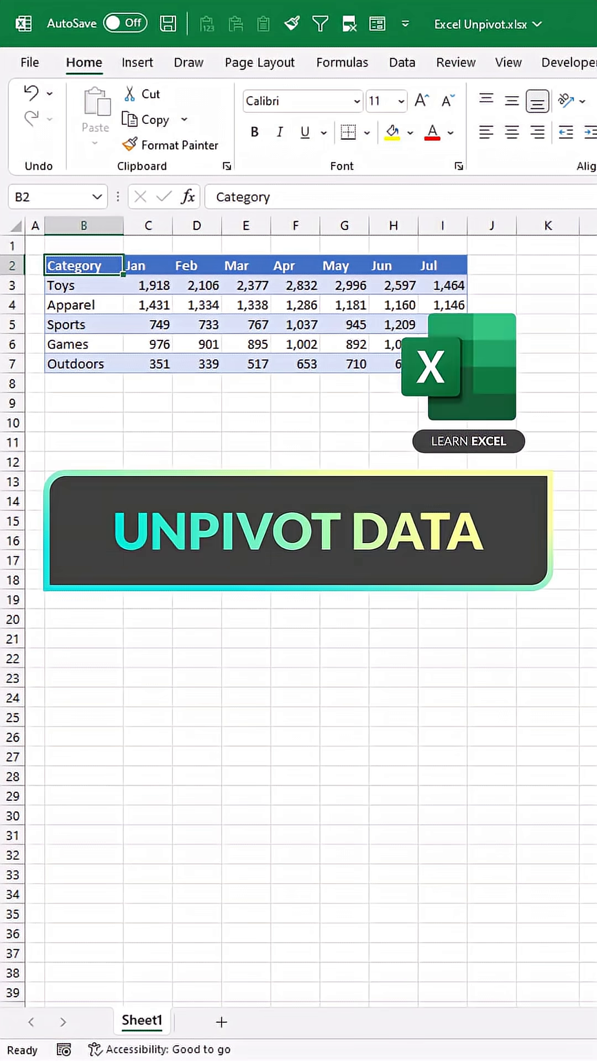
{"action": "mouse_move", "coordinate": [306, 364]}
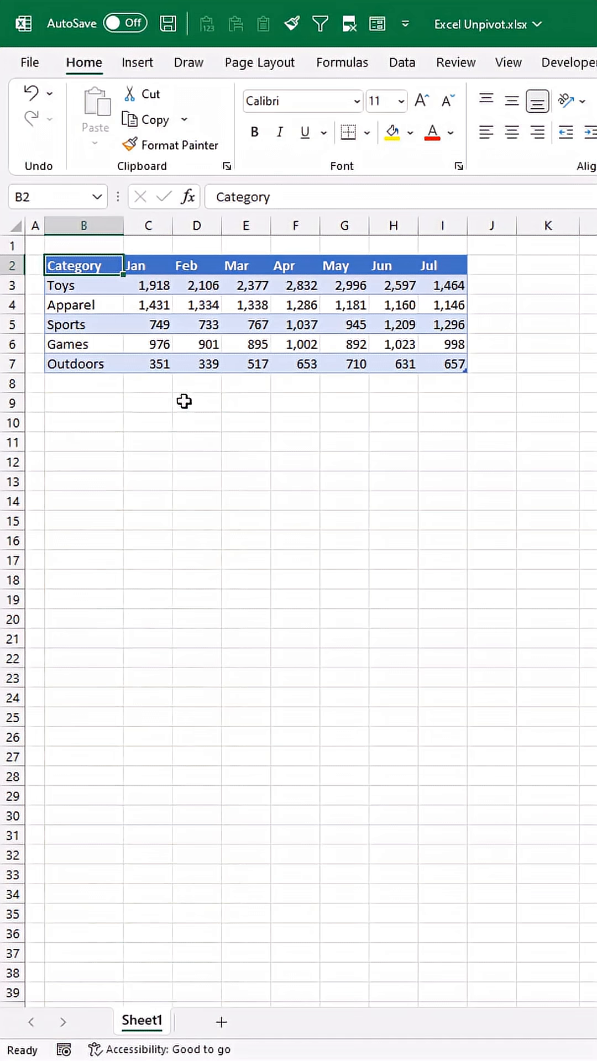
{"action": "mouse_move", "coordinate": [259, 522]}
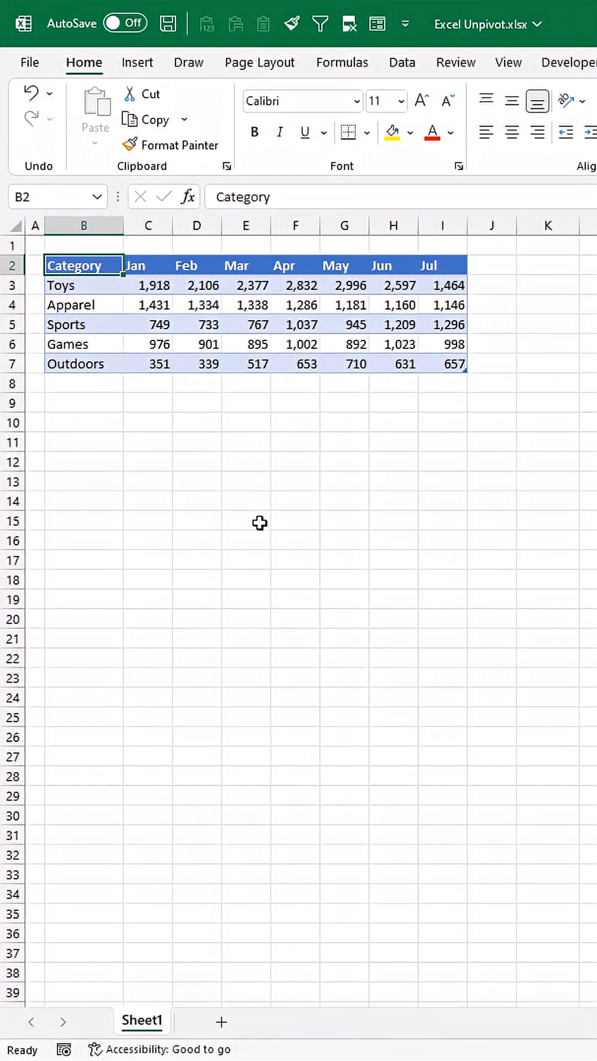
Load the monthly sales cross-tab into the Power Query Editor using From Table/Range
{"action": "left_click", "coordinate": [401, 62]}
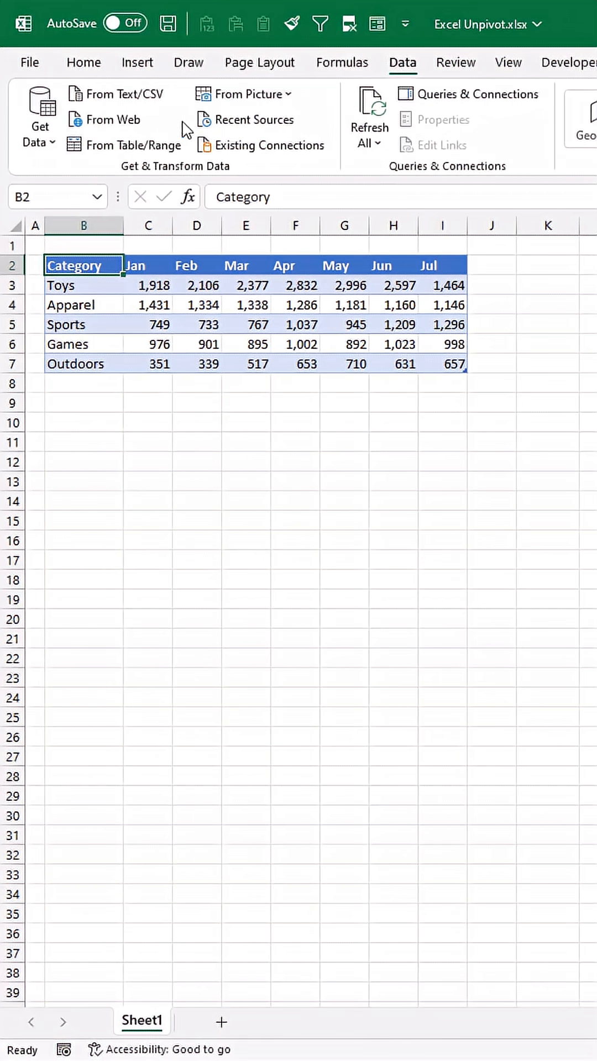
{"action": "mouse_move", "coordinate": [150, 154]}
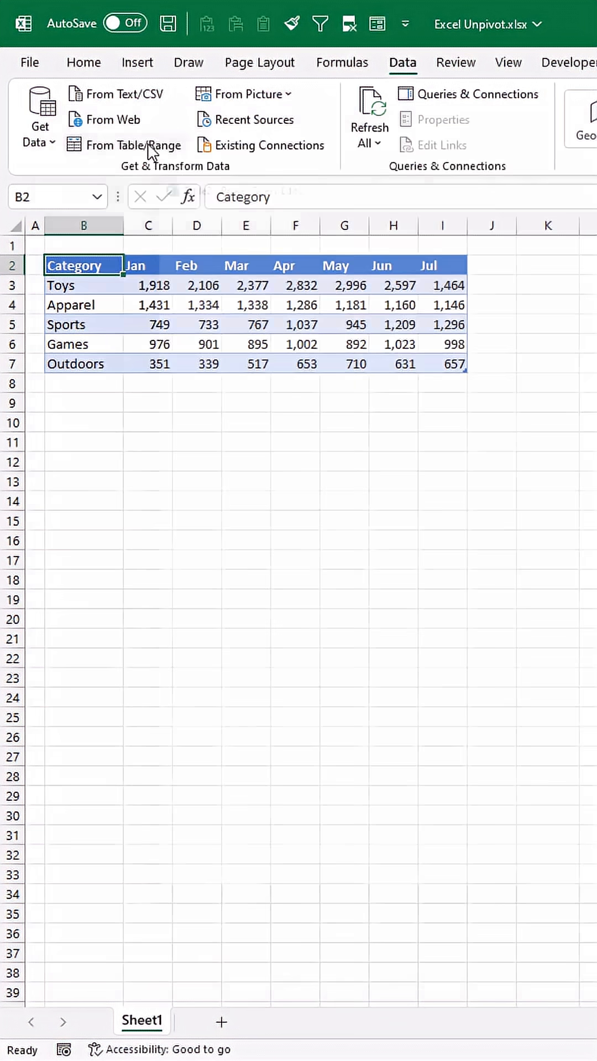
{"action": "left_click", "coordinate": [133, 145]}
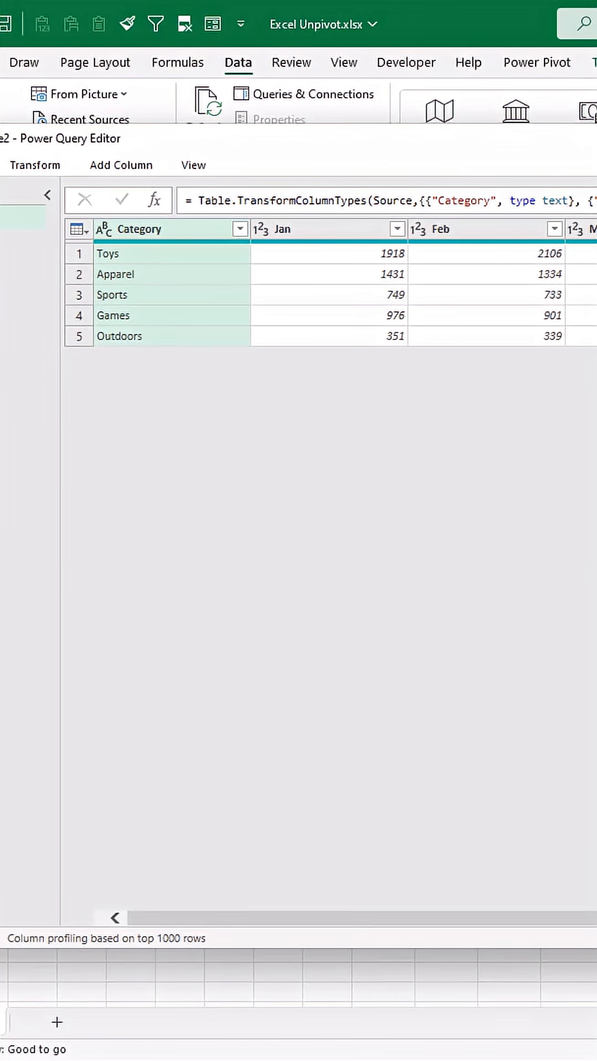
{"action": "mouse_move", "coordinate": [337, 238]}
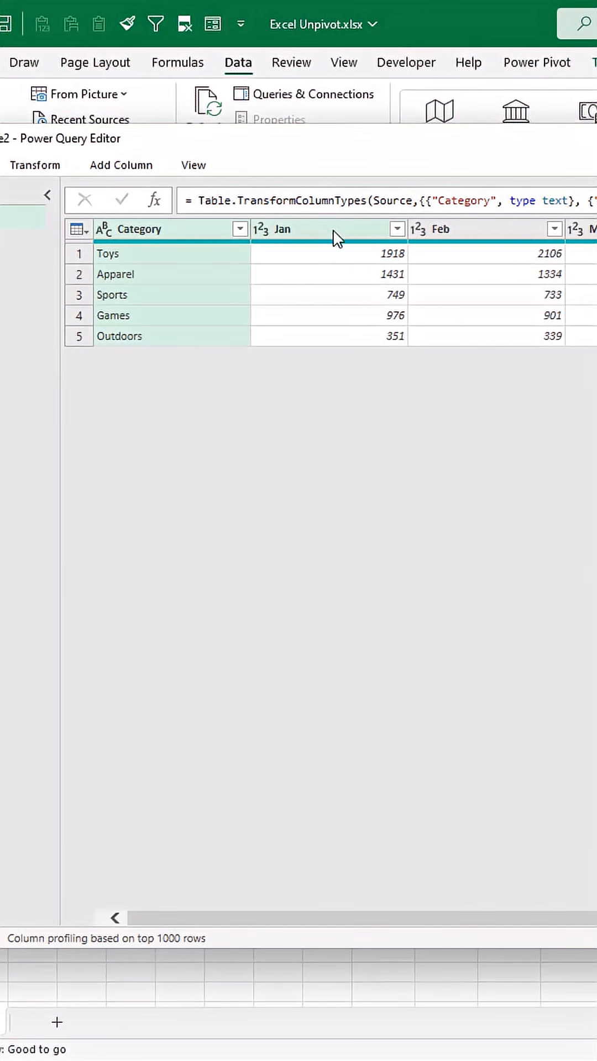
{"action": "mouse_move", "coordinate": [529, 232]}
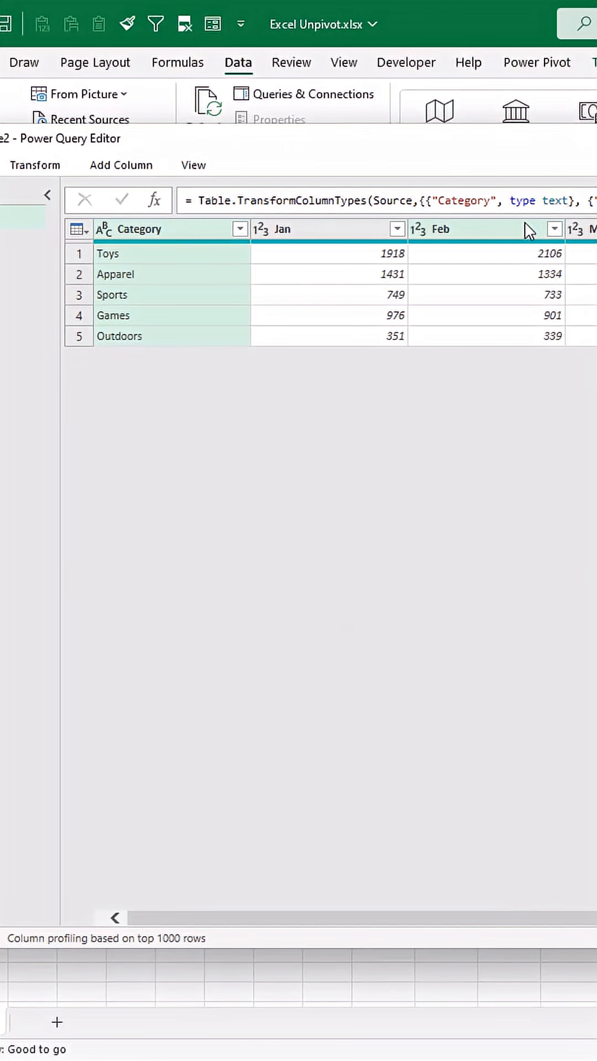
{"action": "mouse_move", "coordinate": [205, 184]}
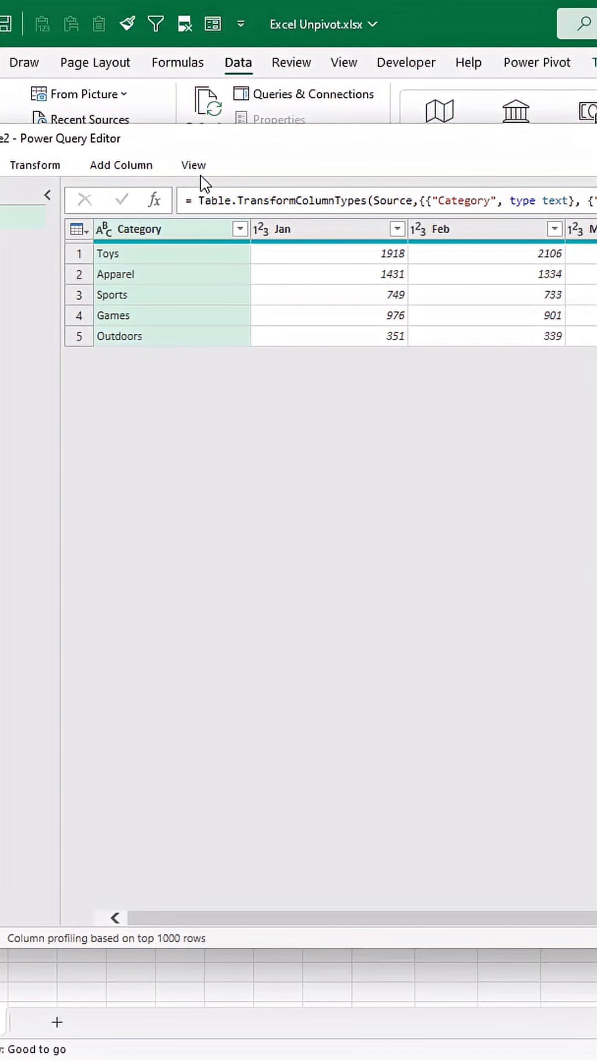
{"action": "mouse_move", "coordinate": [168, 244]}
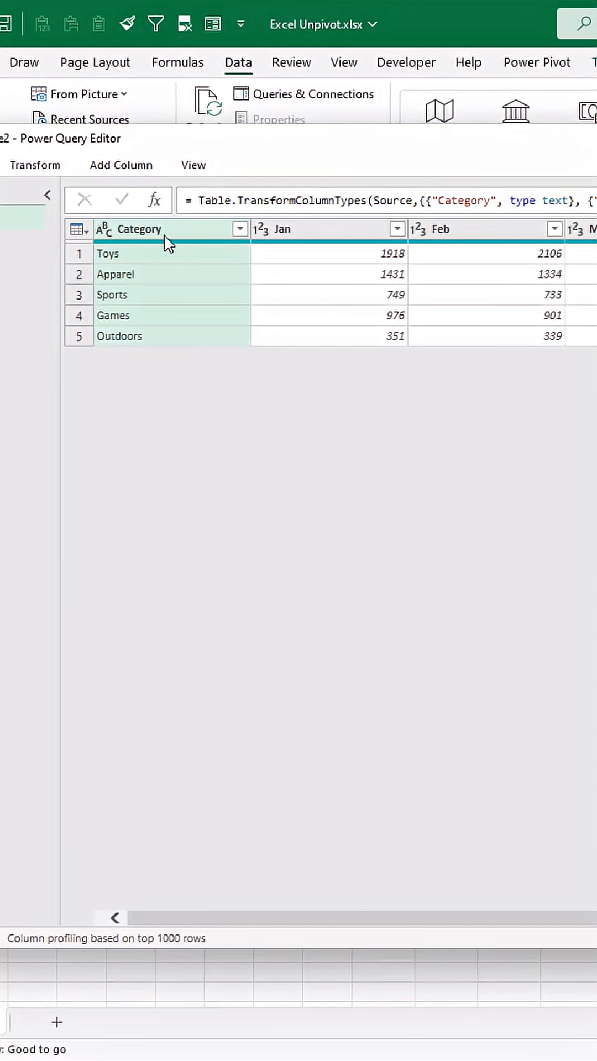
Unpivot every month column except Category, and rename the Value column to Sales
{"action": "left_click", "coordinate": [35, 165]}
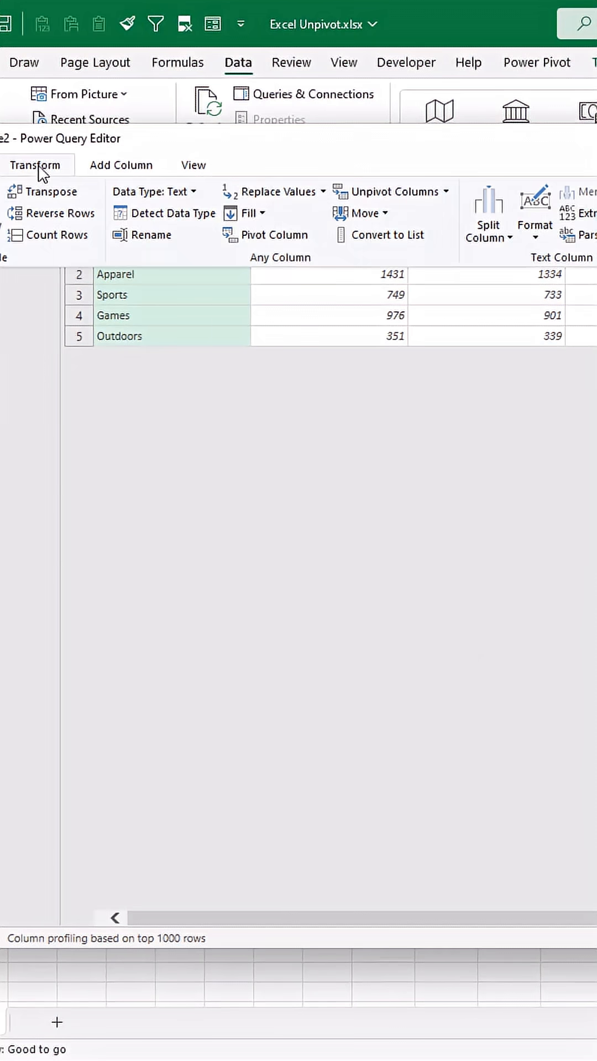
{"action": "left_click", "coordinate": [445, 192]}
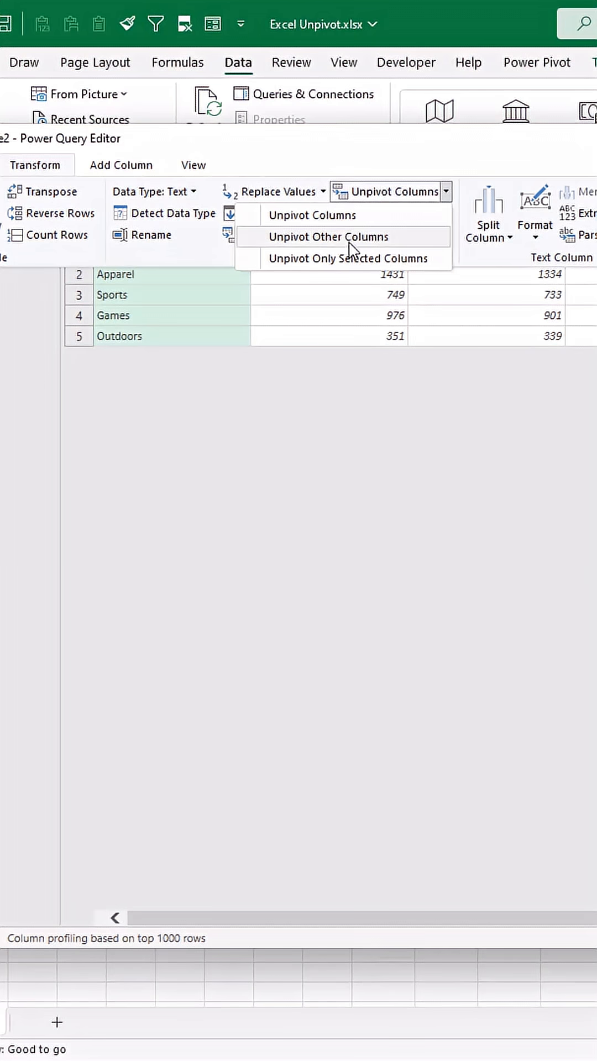
{"action": "left_click", "coordinate": [331, 236]}
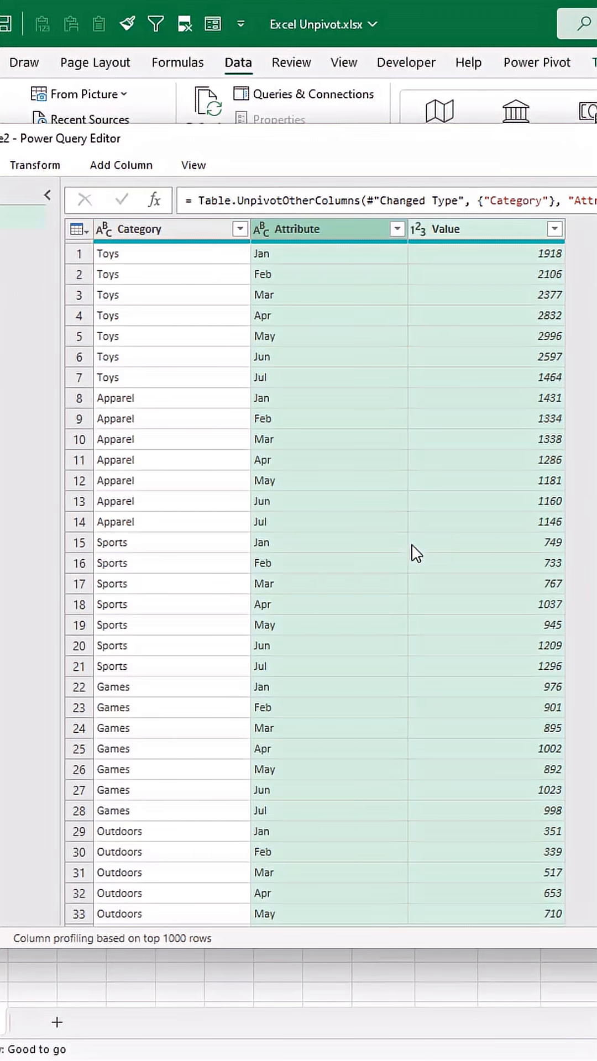
{"action": "scroll", "scroll_direction": "down", "scroll_amount": 3}
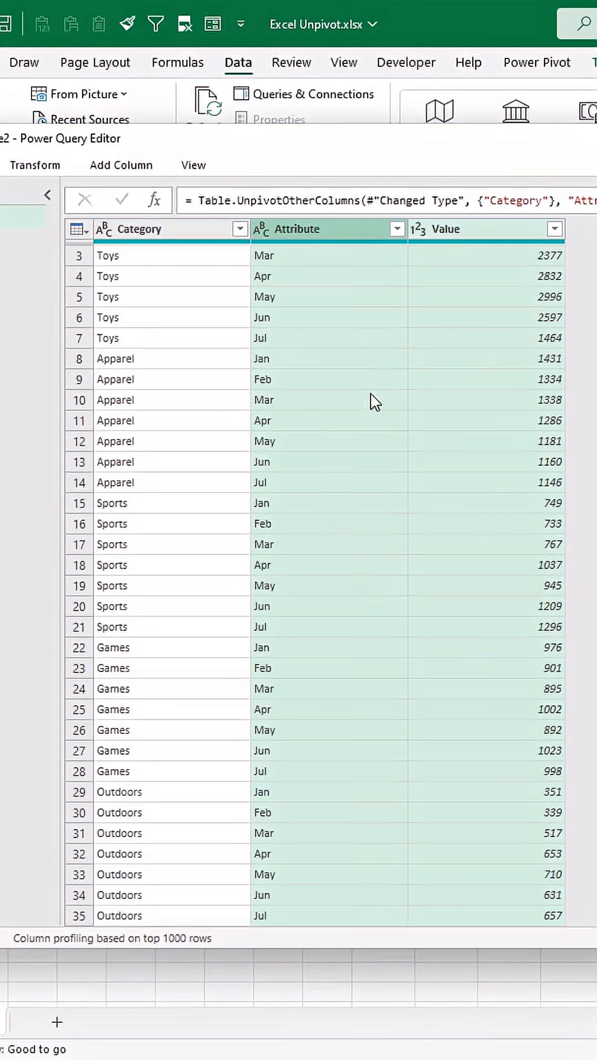
{"action": "scroll", "scroll_direction": "up", "scroll_amount": 3}
{"action": "type", "text": "Month"}
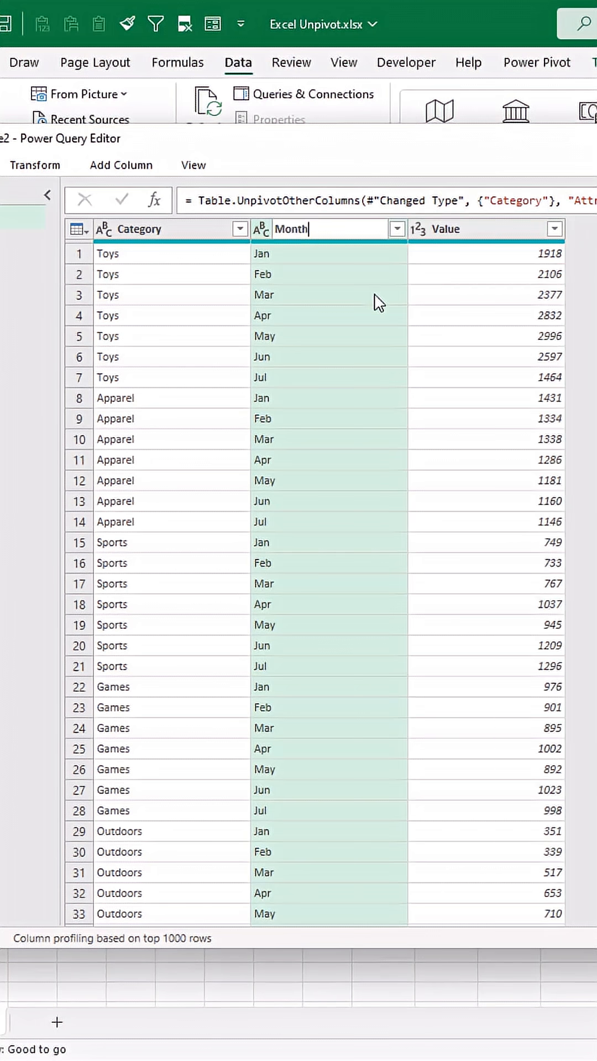
{"action": "double_click", "coordinate": [449, 228]}
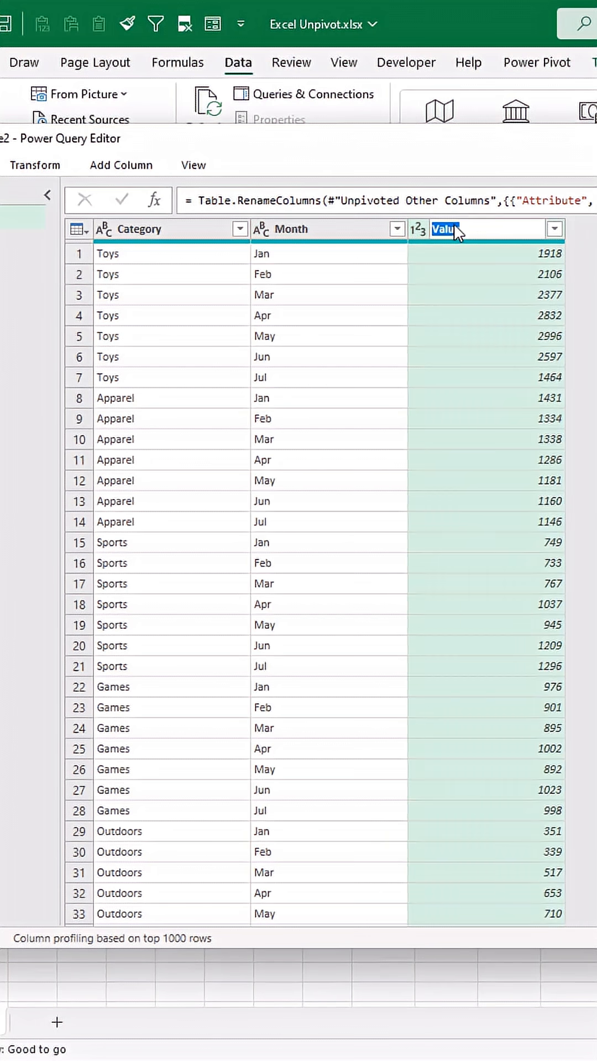
{"action": "type", "text": "Sales"}
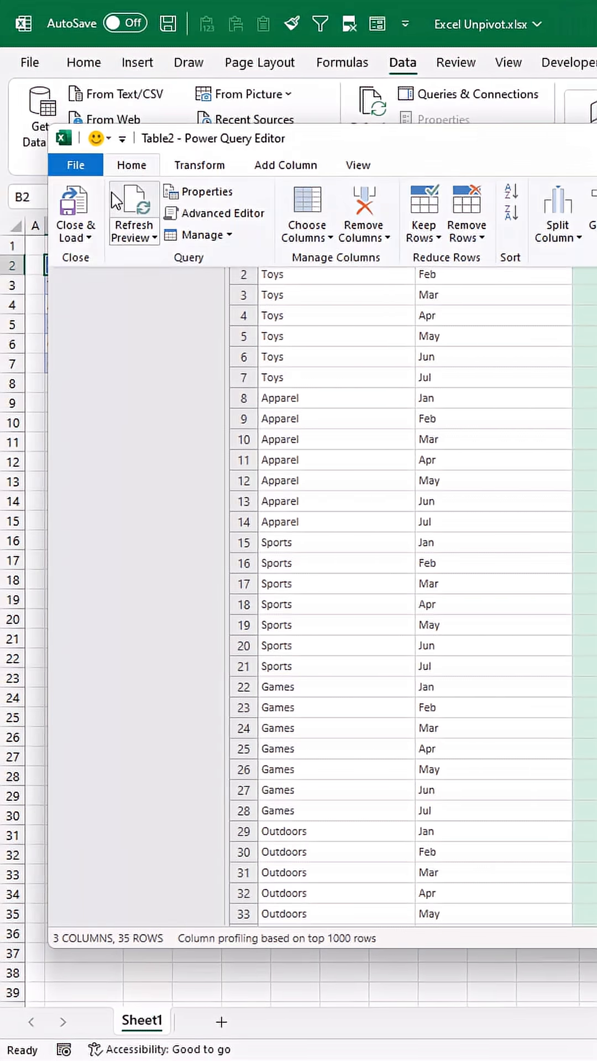
Close and load the query as a table on the existing worksheet at cell B9
{"action": "left_click", "coordinate": [75, 213]}
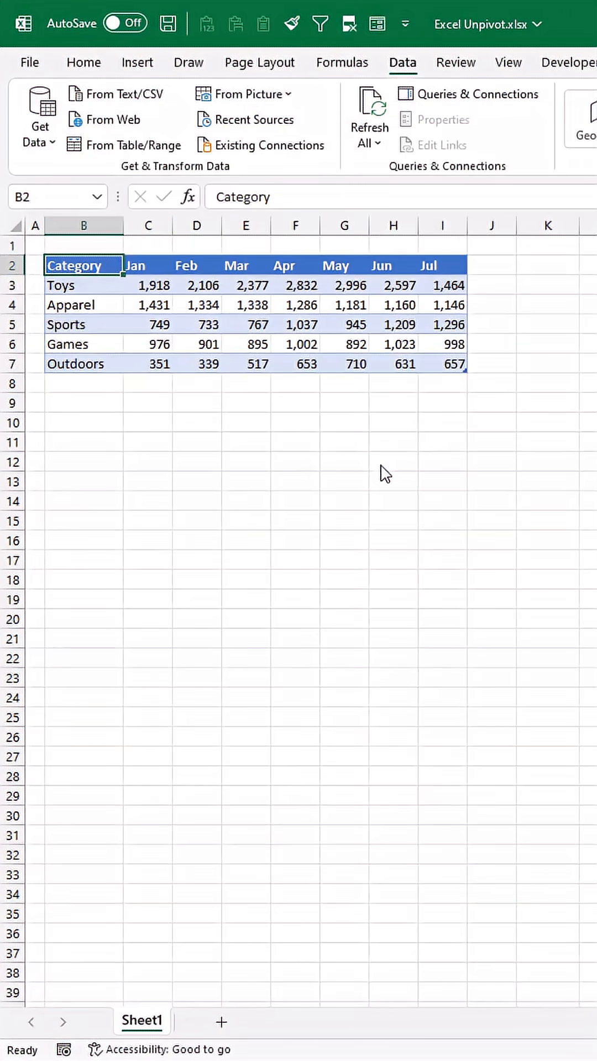
{"action": "left_click", "coordinate": [133, 144]}
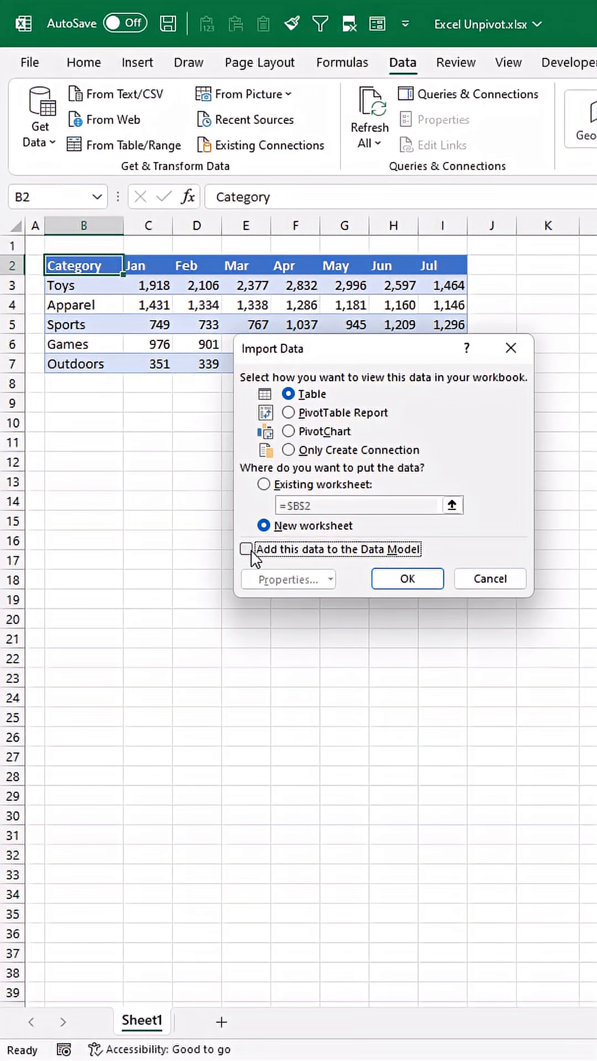
{"action": "mouse_move", "coordinate": [250, 556]}
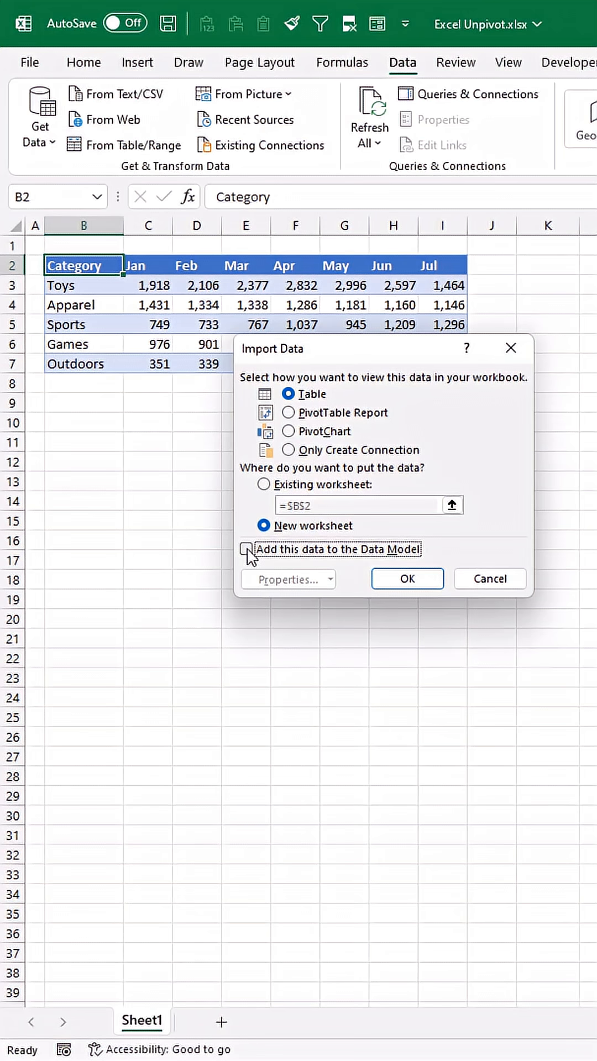
{"action": "mouse_move", "coordinate": [329, 404]}
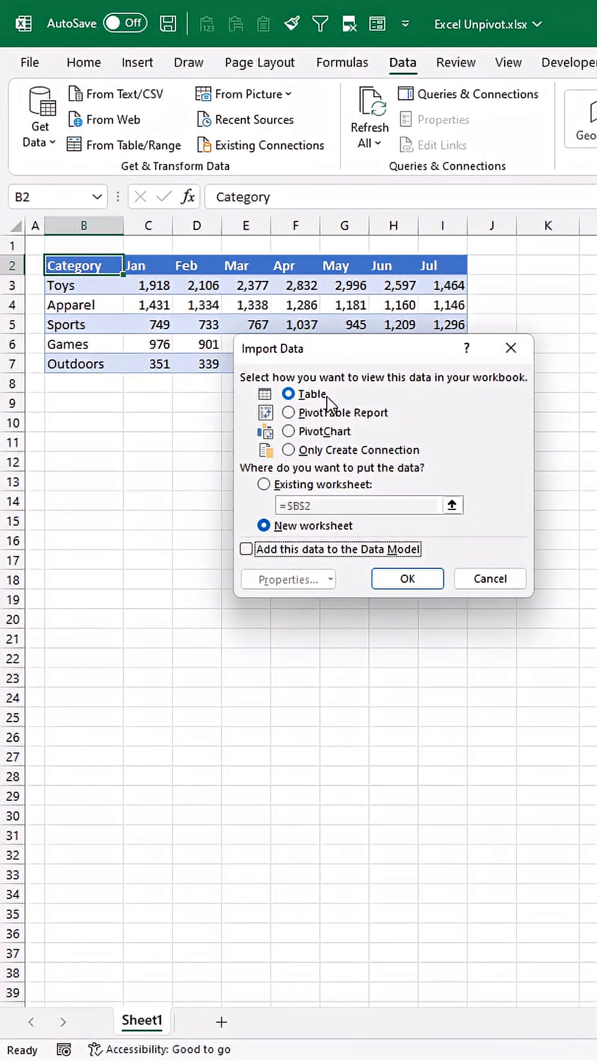
{"action": "left_click", "coordinate": [263, 484]}
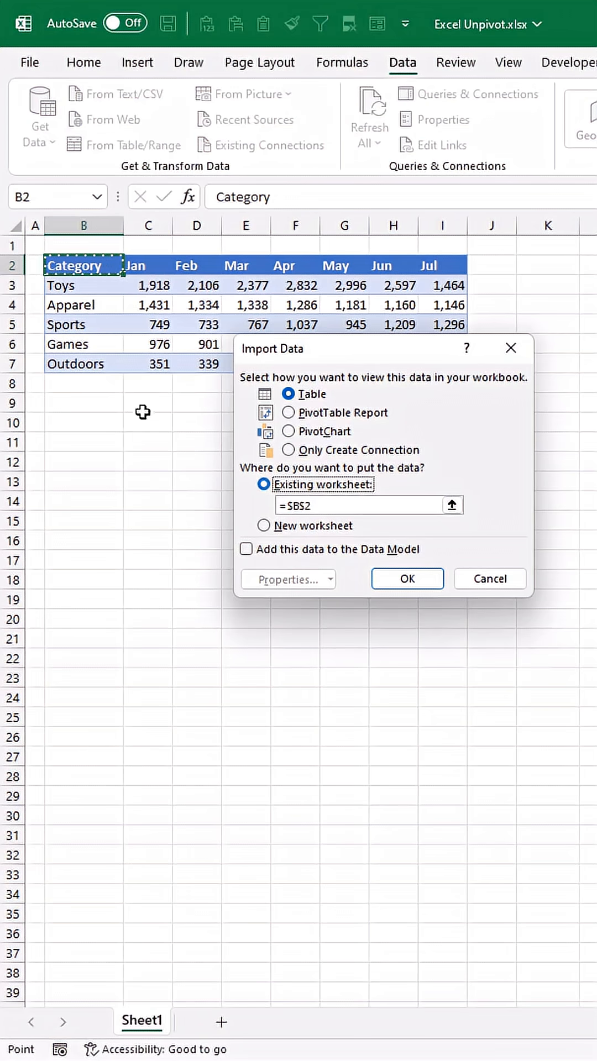
{"action": "left_click", "coordinate": [83, 401]}
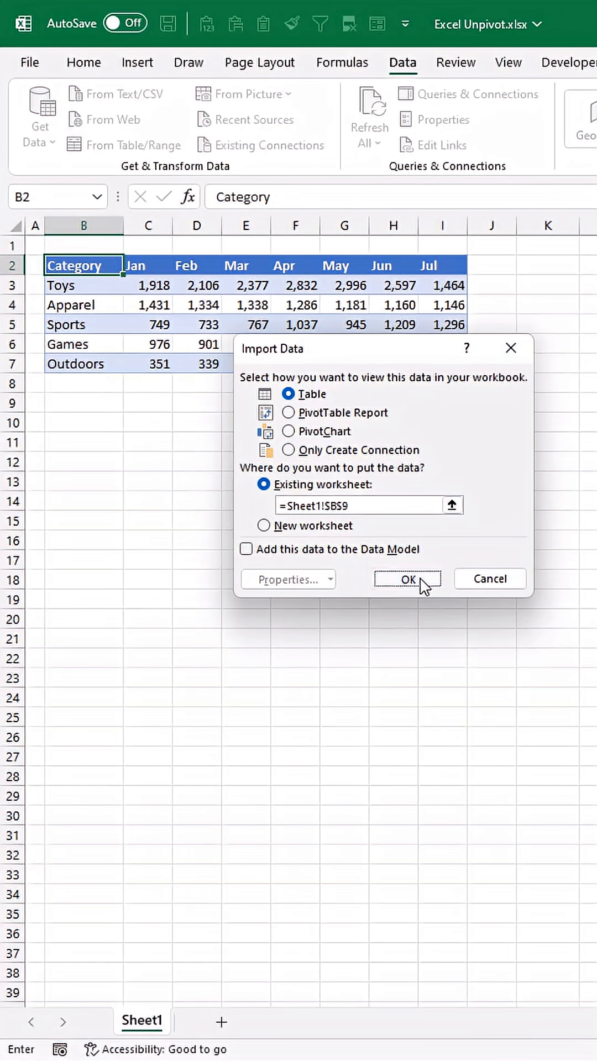
{"action": "left_click", "coordinate": [407, 578]}
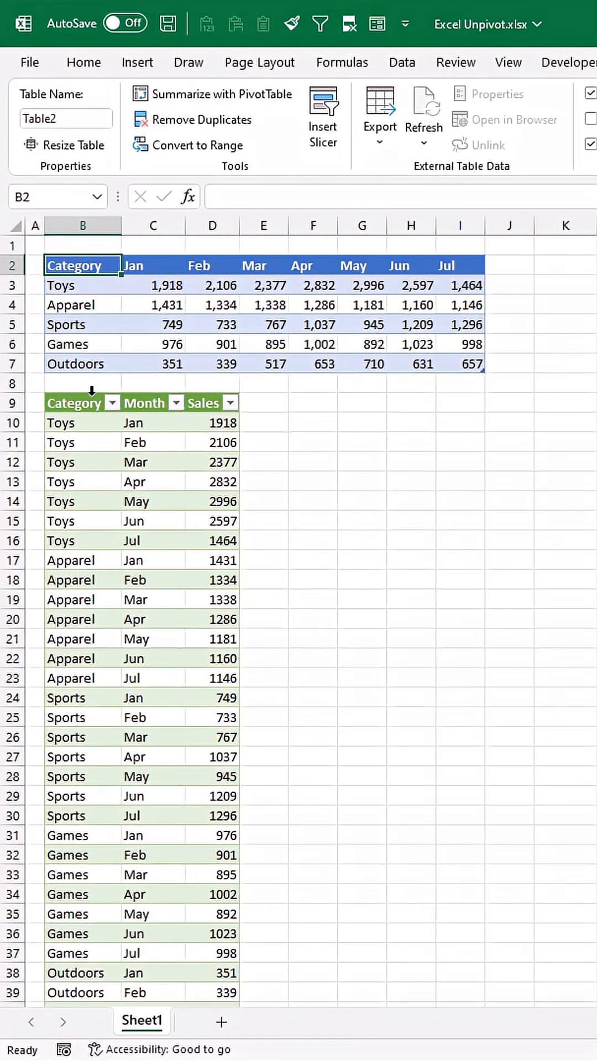
Insert a PivotTable at F9 summing Sales by Category, sorted descending by total sales
{"action": "left_click", "coordinate": [136, 61]}
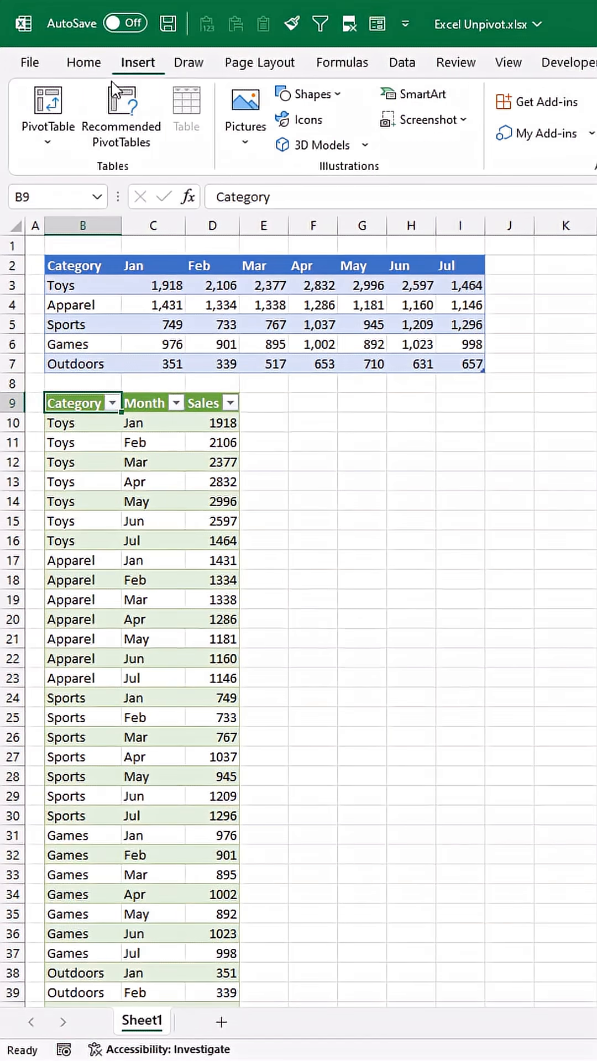
{"action": "left_click", "coordinate": [46, 112]}
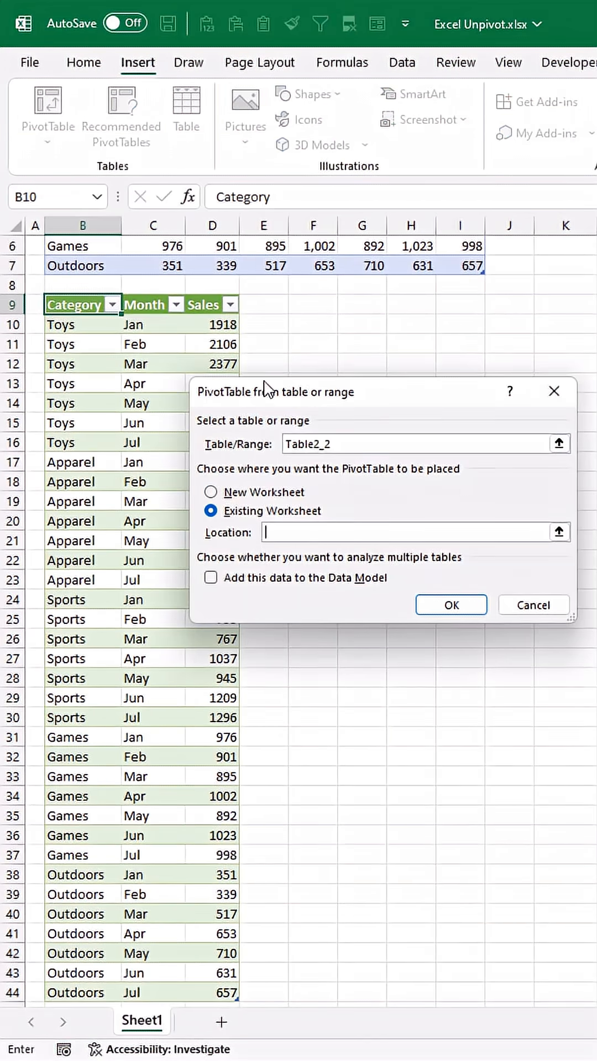
{"action": "left_click", "coordinate": [450, 604]}
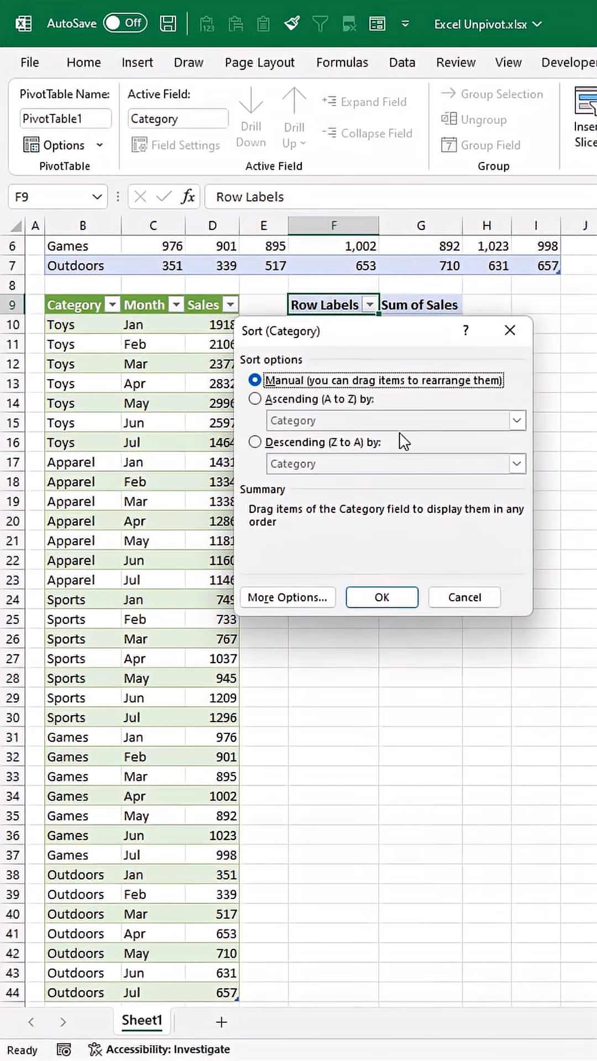
{"action": "left_click", "coordinate": [255, 442]}
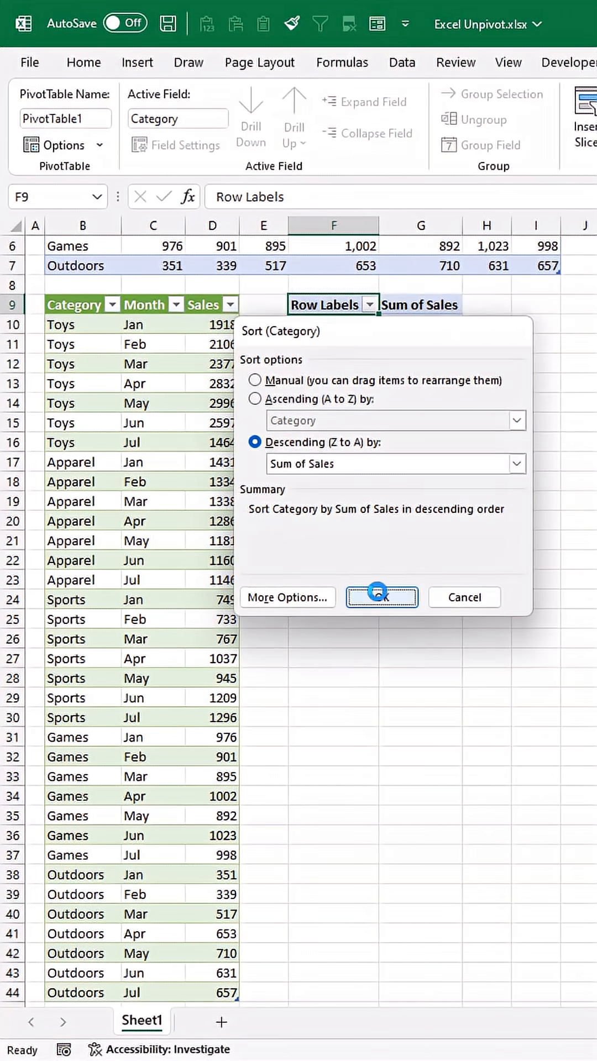
{"action": "left_click", "coordinate": [380, 597]}
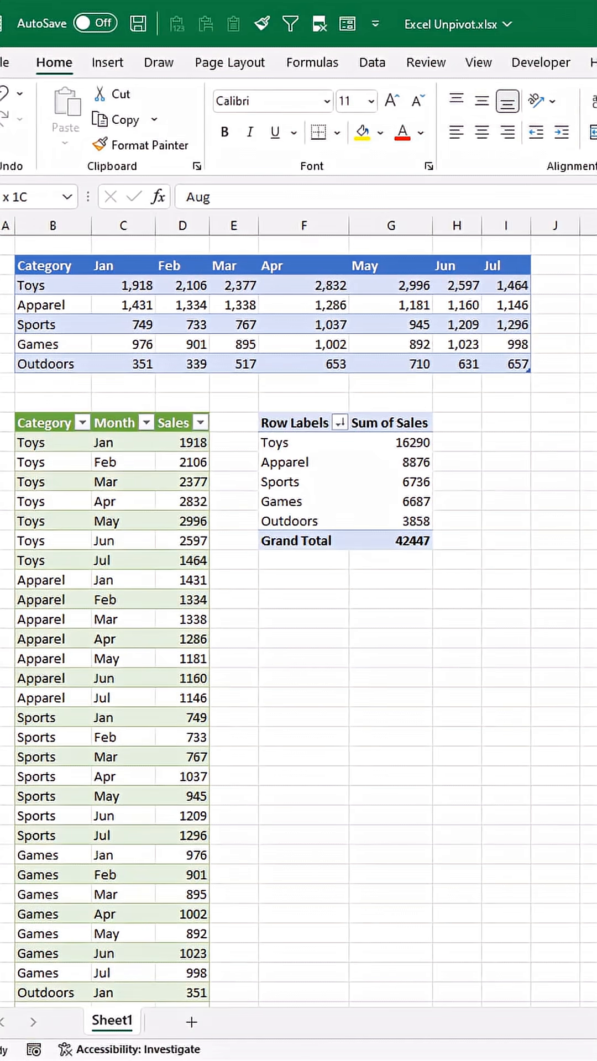
Enter an Aug sales column and an Electronics row with monthly figures in the cross-tab
{"action": "left_click", "coordinate": [554, 265]}
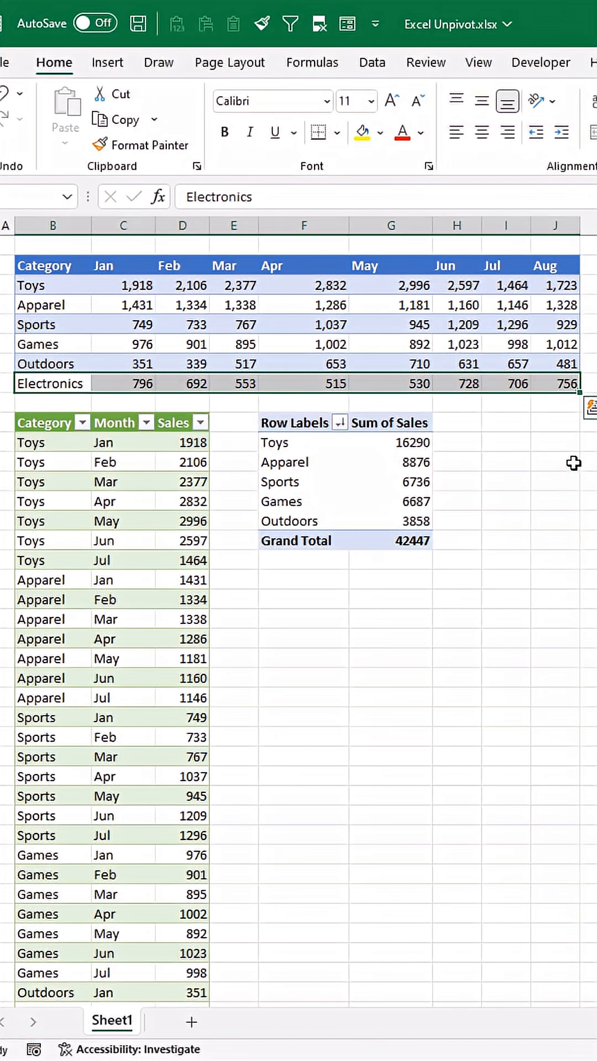
{"action": "left_click", "coordinate": [554, 461]}
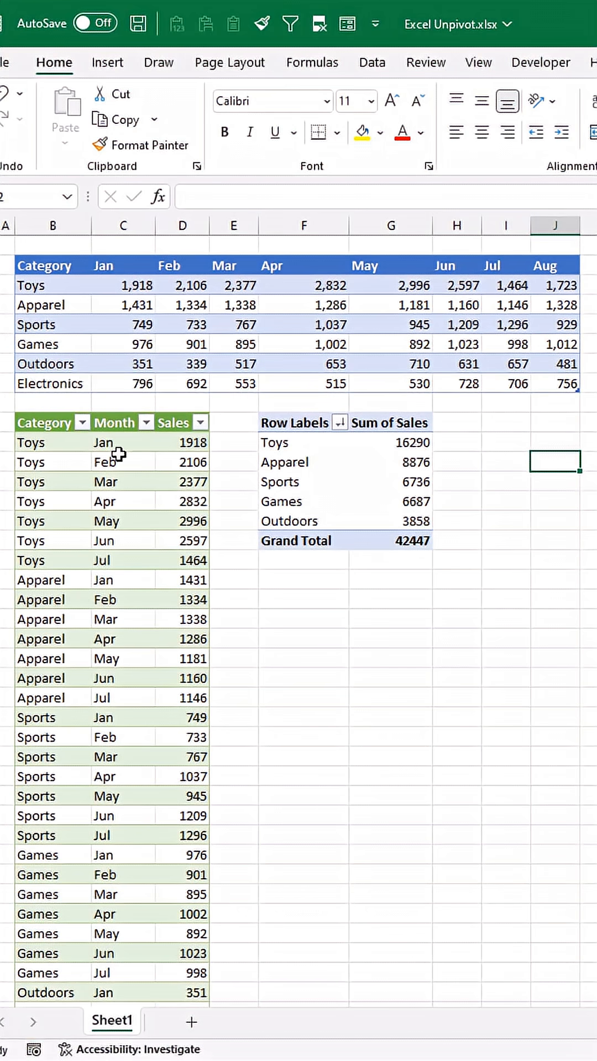
{"action": "mouse_move", "coordinate": [371, 69]}
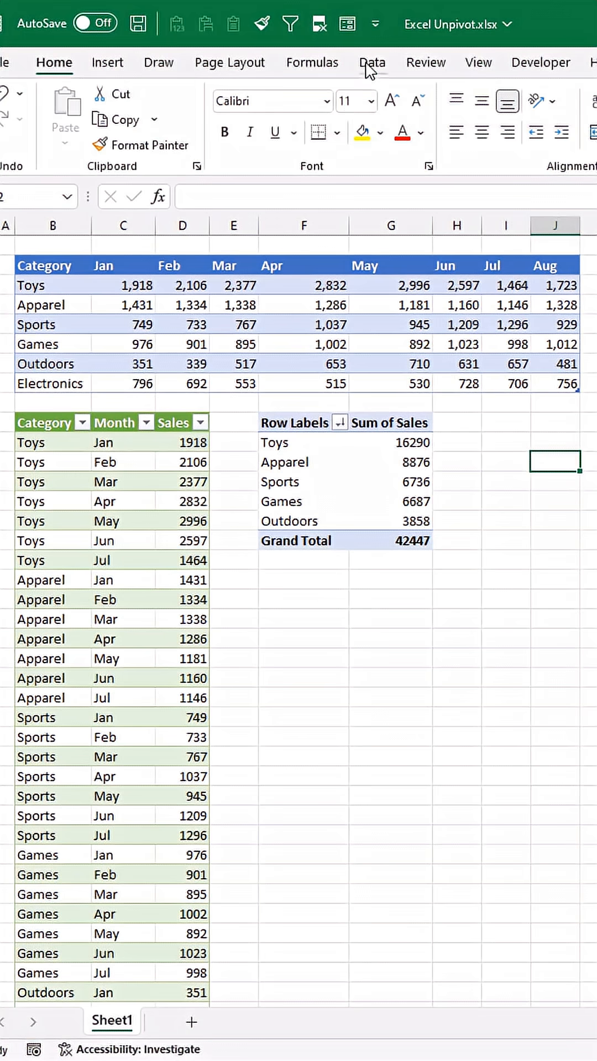
Refresh All data connections and verify the new August rows in the unpivoted table
{"action": "left_click", "coordinate": [372, 63]}
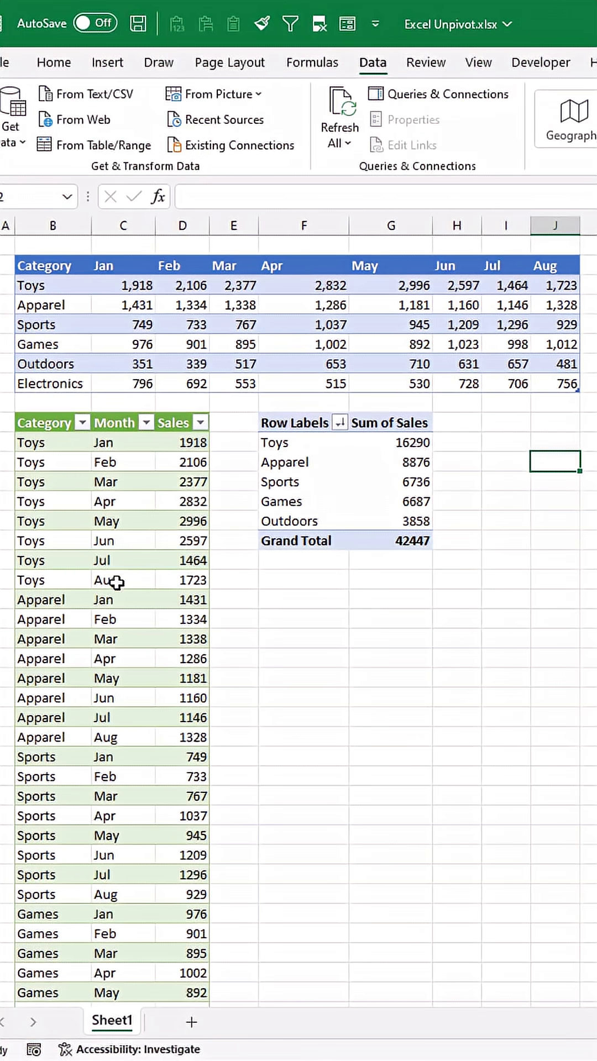
{"action": "left_click", "coordinate": [124, 402]}
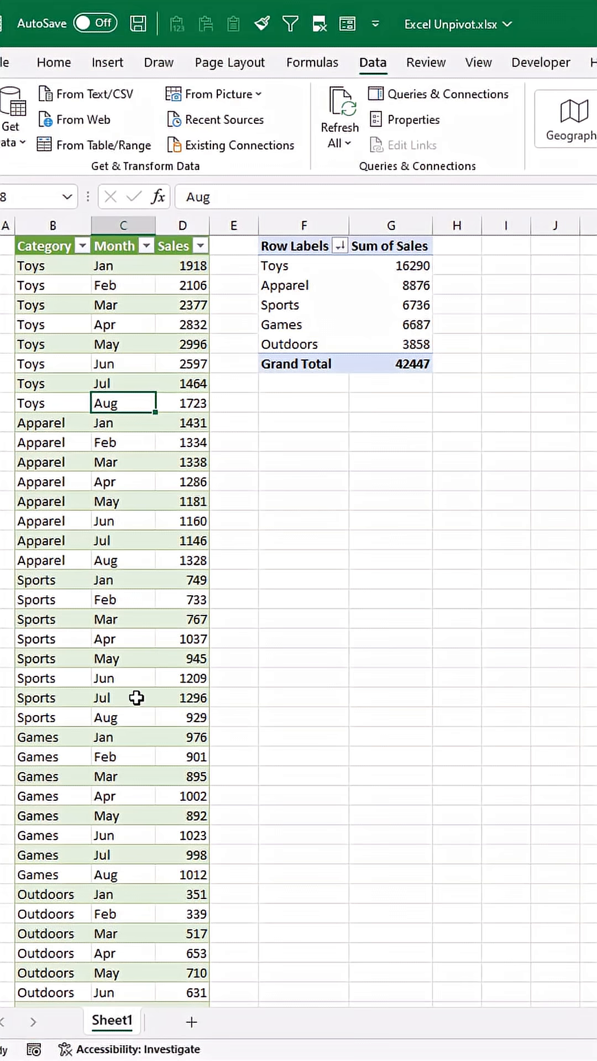
{"action": "scroll", "scroll_direction": "down", "scroll_amount": 3}
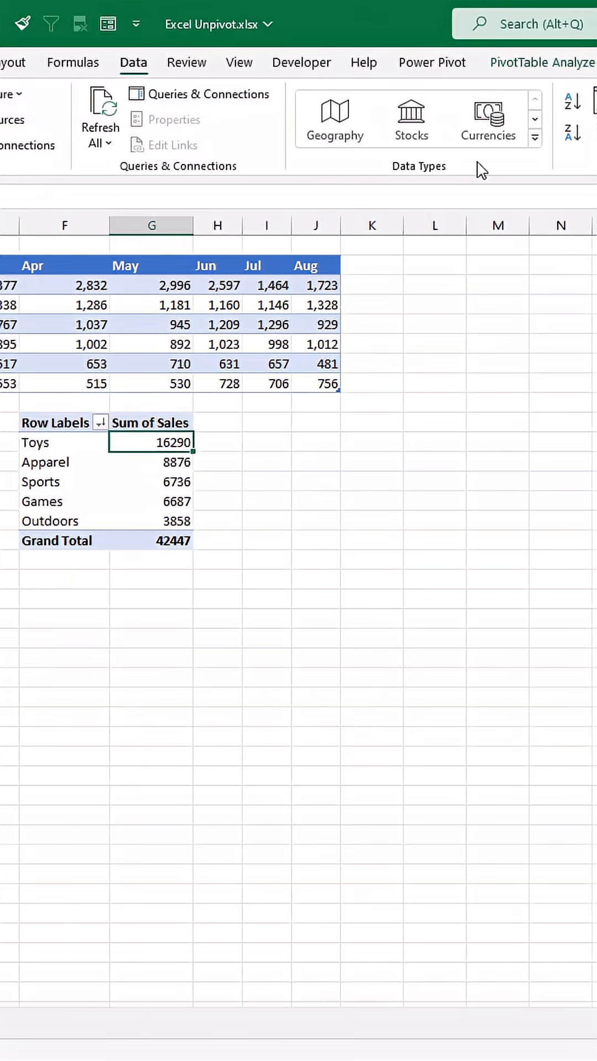
{"action": "left_click", "coordinate": [540, 63]}
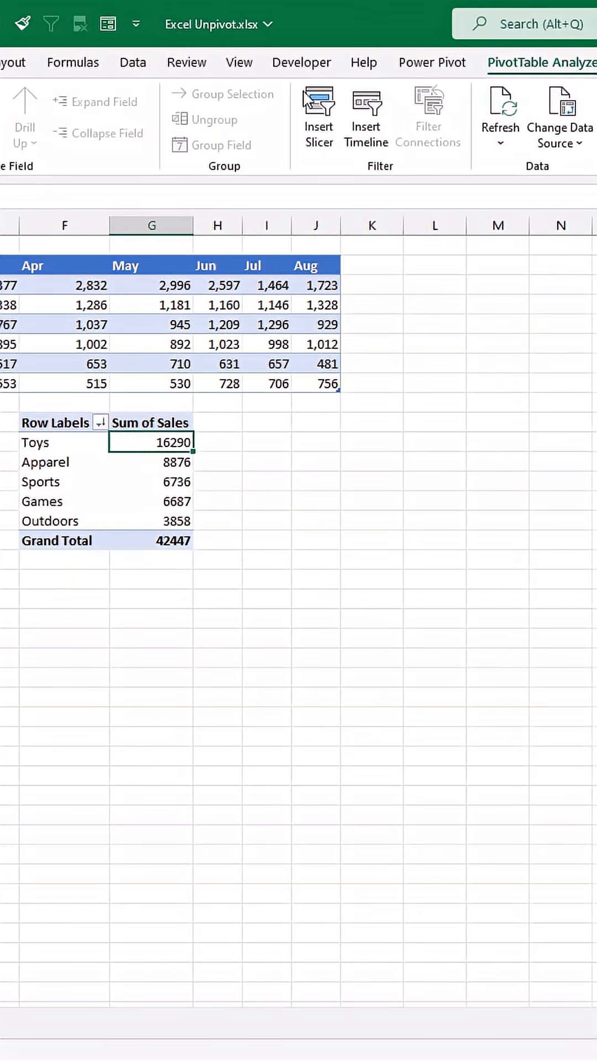